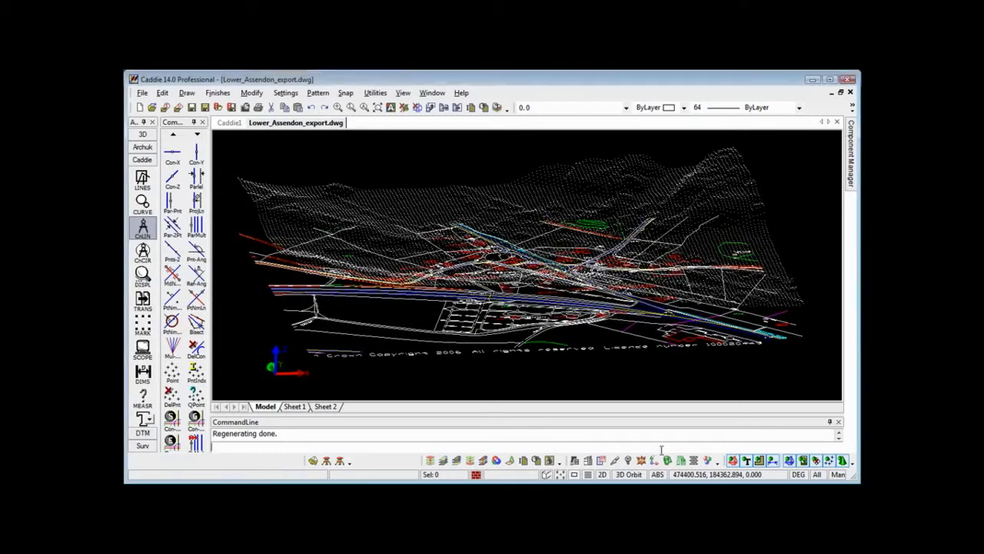
Switch the Caddie toolbox to the Layers palette.
click(141, 347)
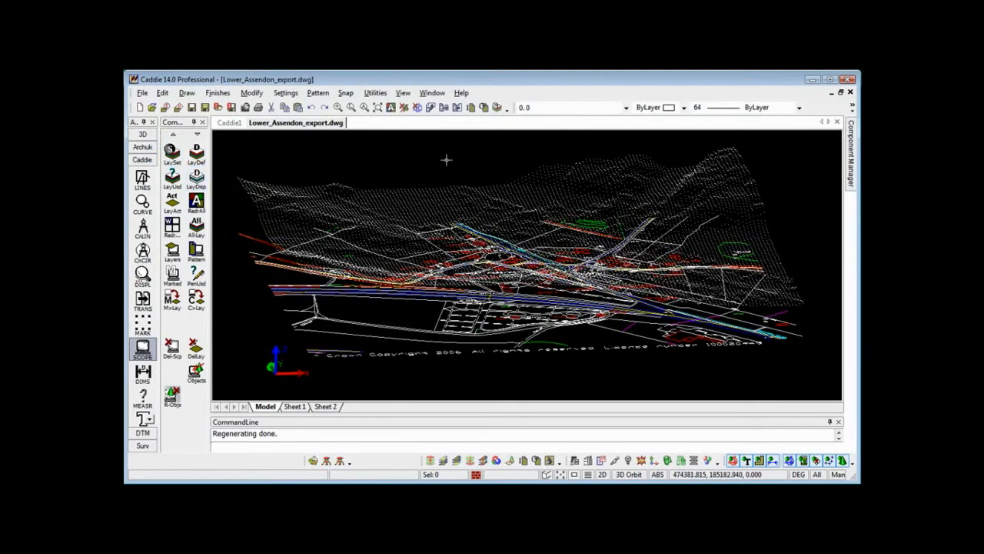
mouse_move(496, 107)
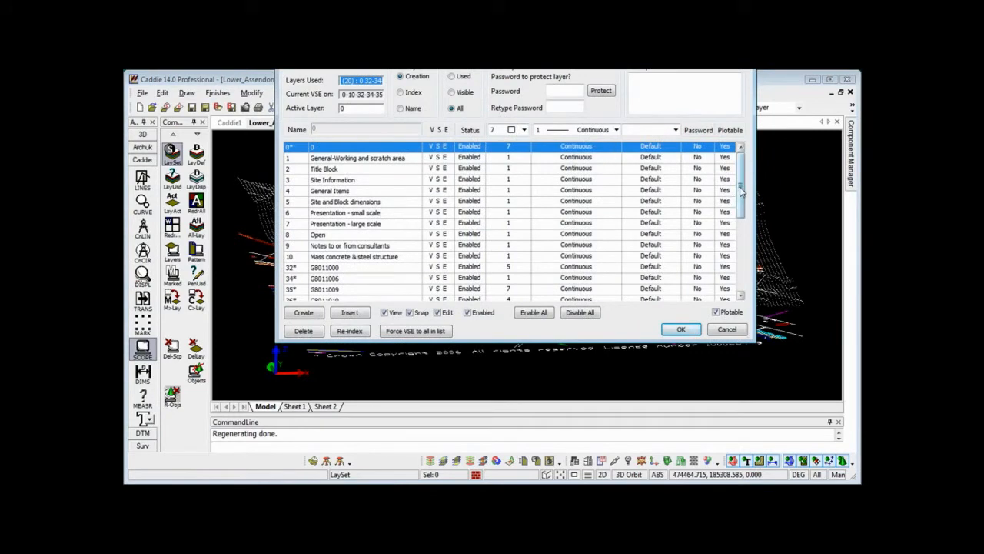
Create a new layer named 3D Mesh plus a second default layer (Layer63) and confirm.
scroll(down, 3)
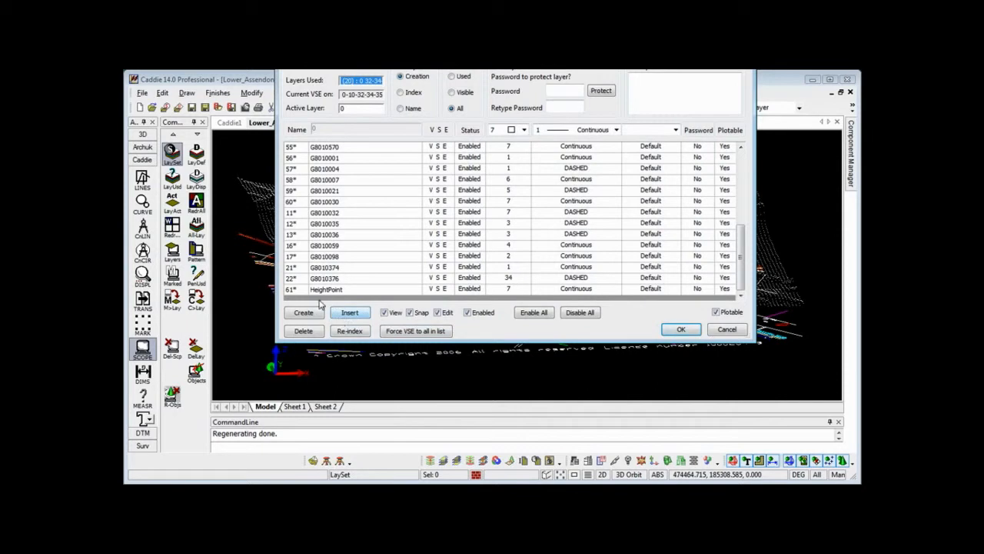
click(303, 312)
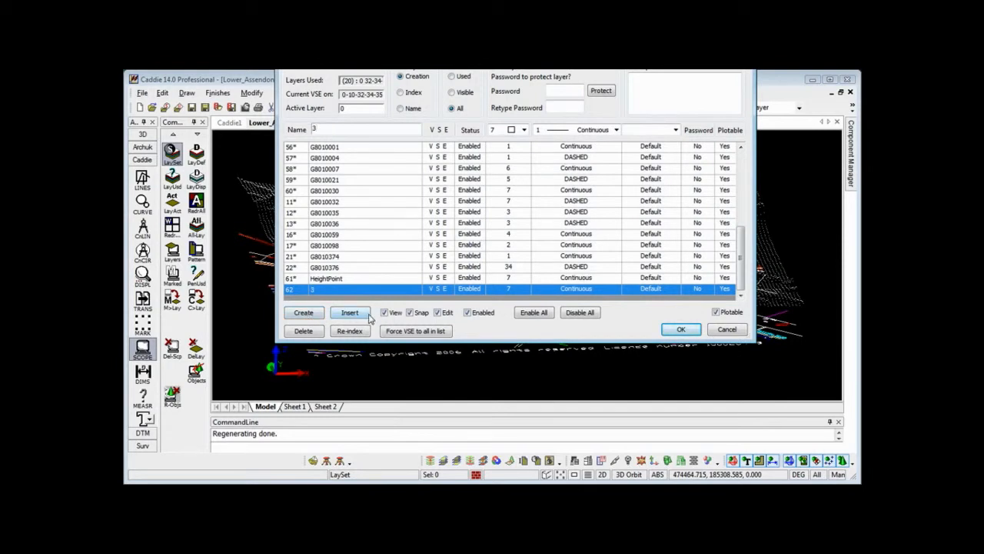
text(3D He)
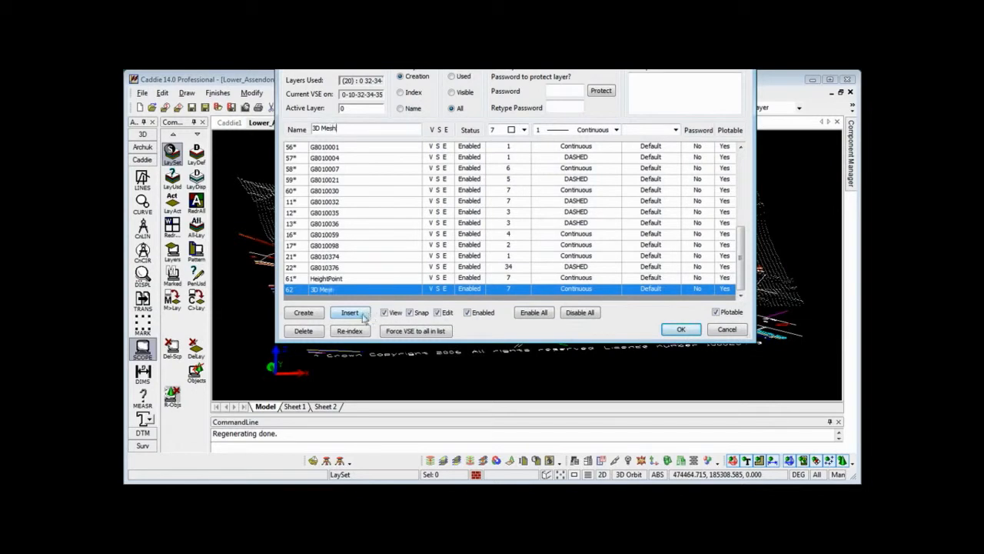
click(304, 312)
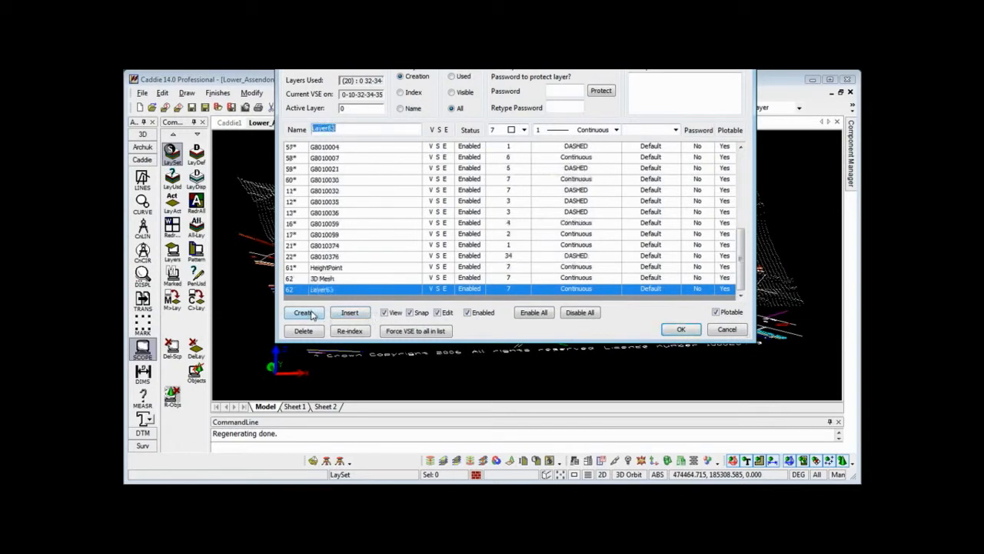
click(303, 312)
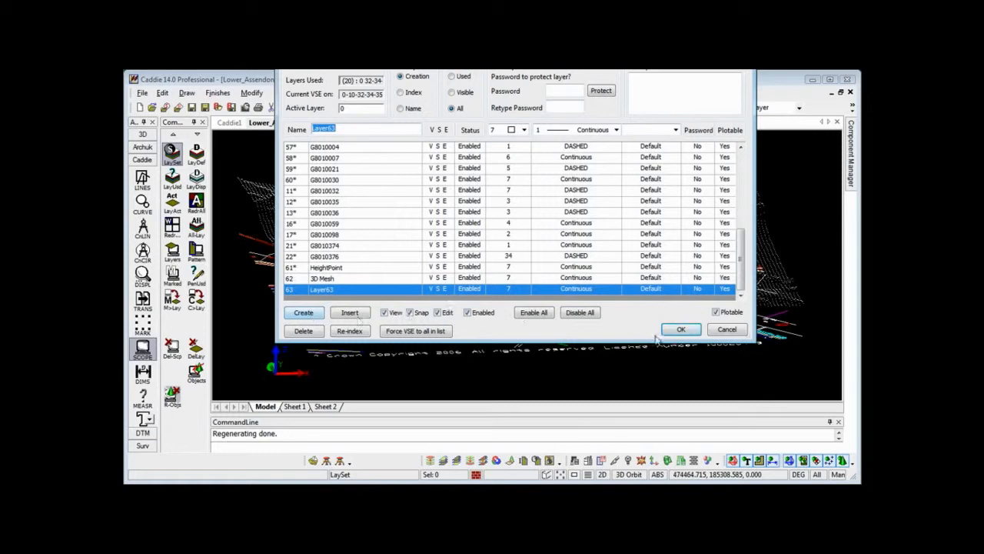
click(679, 329)
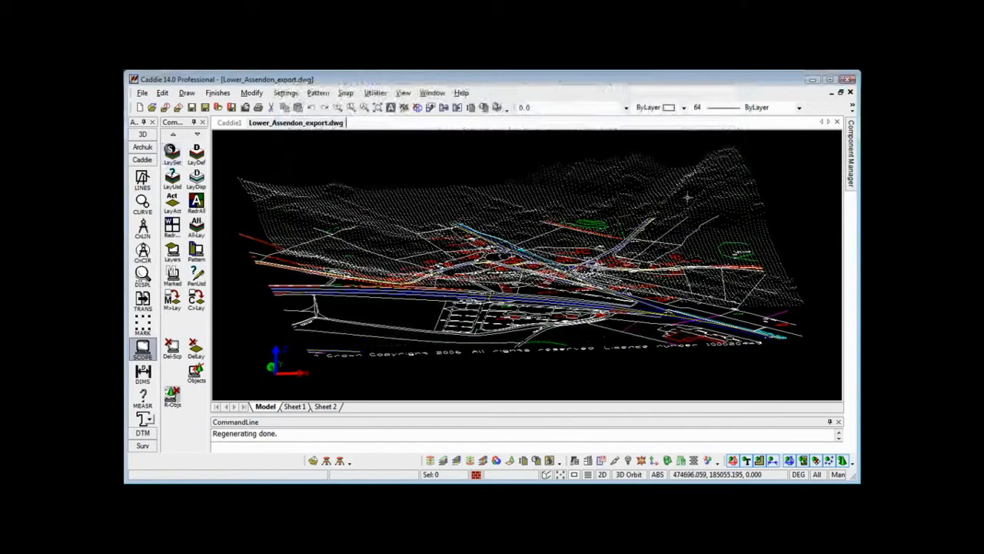
Review the toolbar layer list, then bring up the LayDisp layer display settings.
click(625, 108)
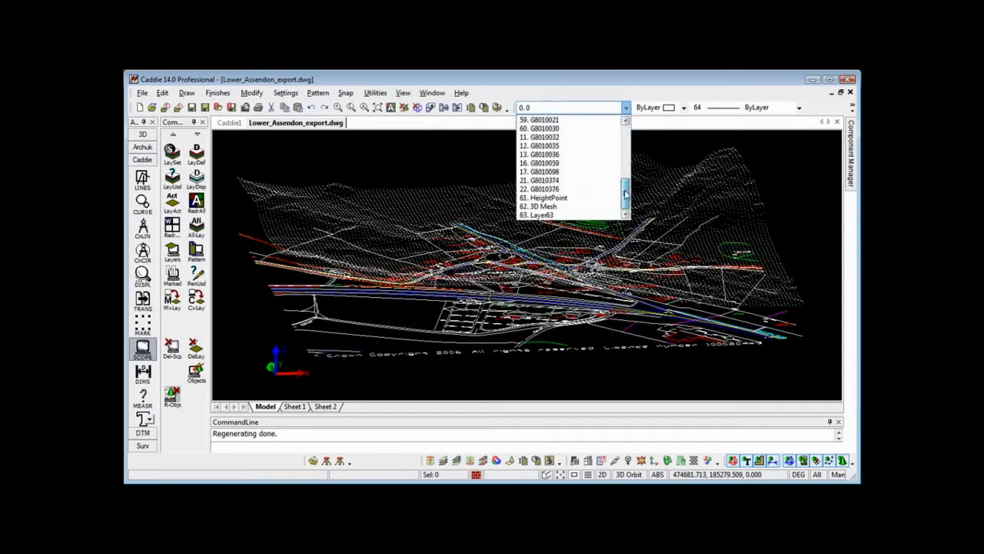
scroll(up, 3)
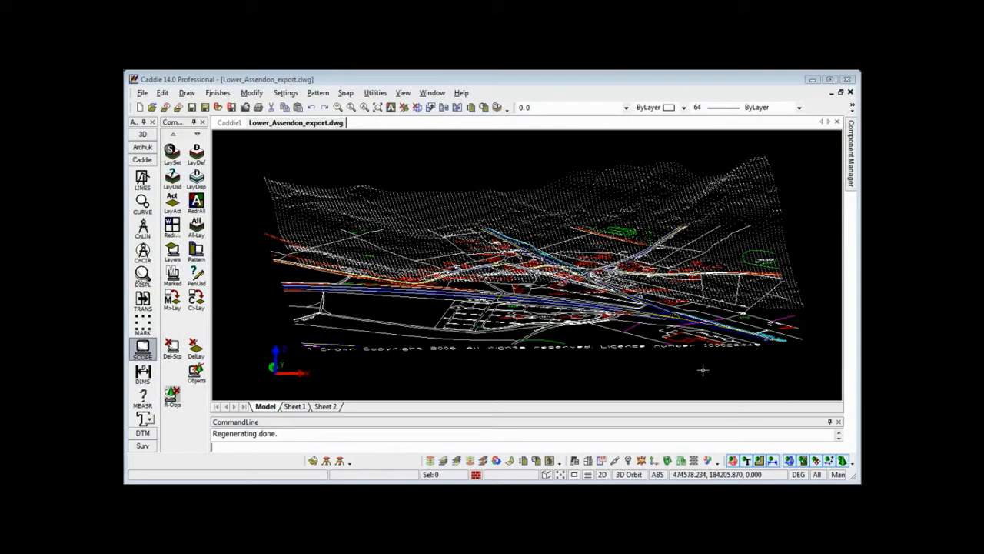
click(197, 178)
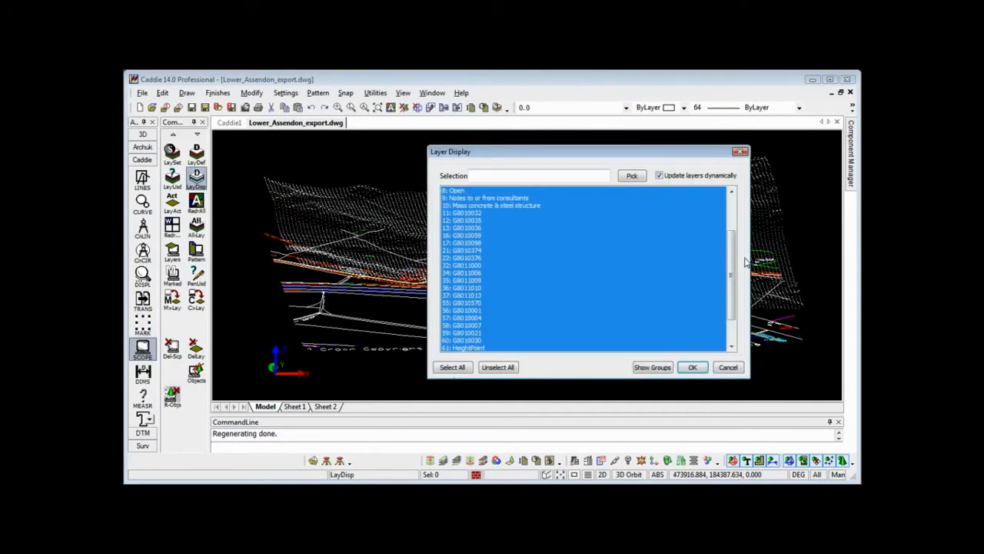
Display only the HeightPoint and 3D TIN layers and apply the visibility change.
scroll(up, 3)
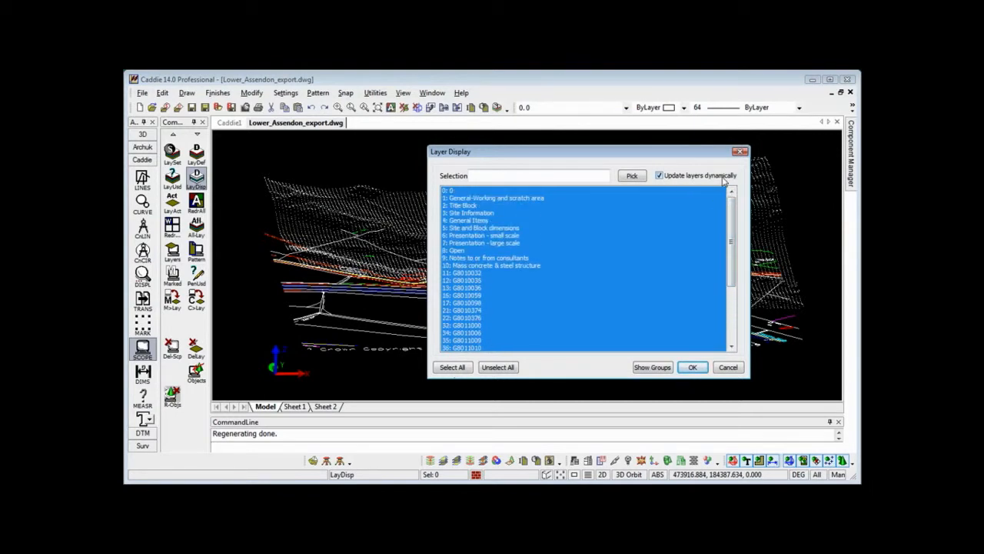
mouse_move(498, 236)
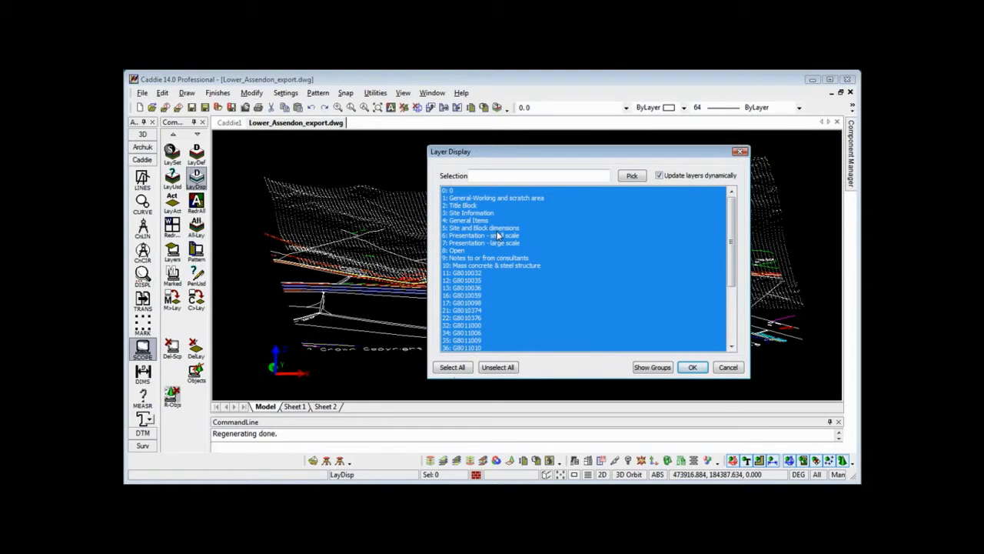
scroll(down, 3)
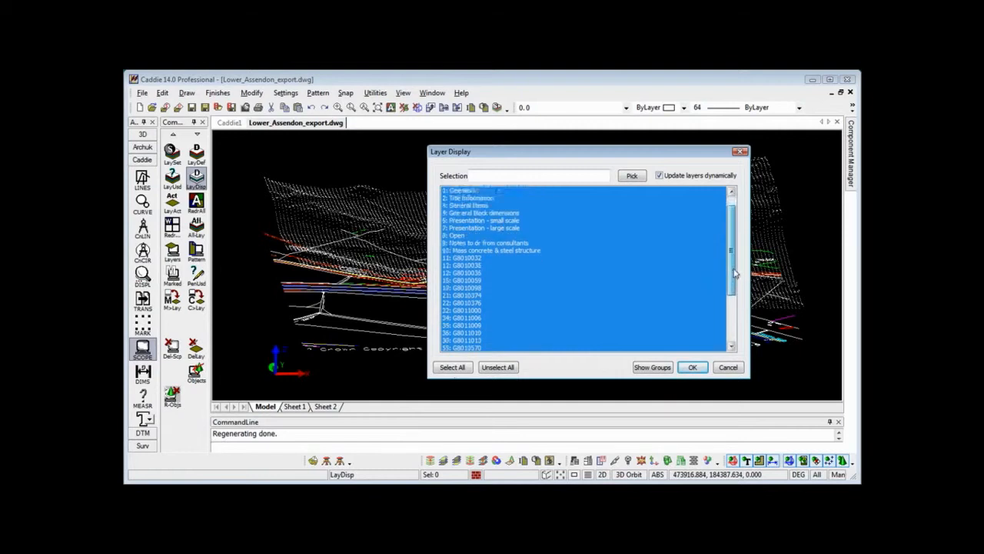
scroll(down, 3)
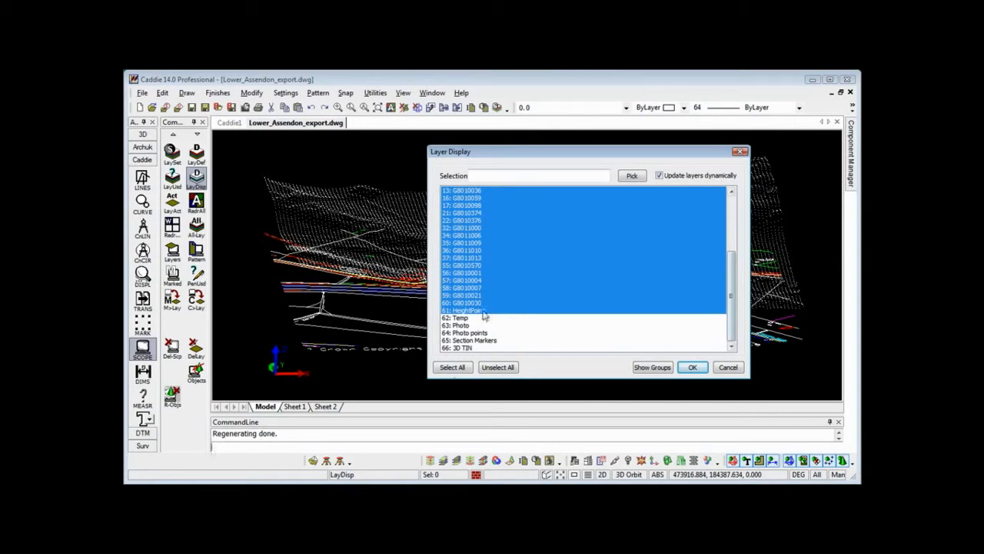
click(464, 310)
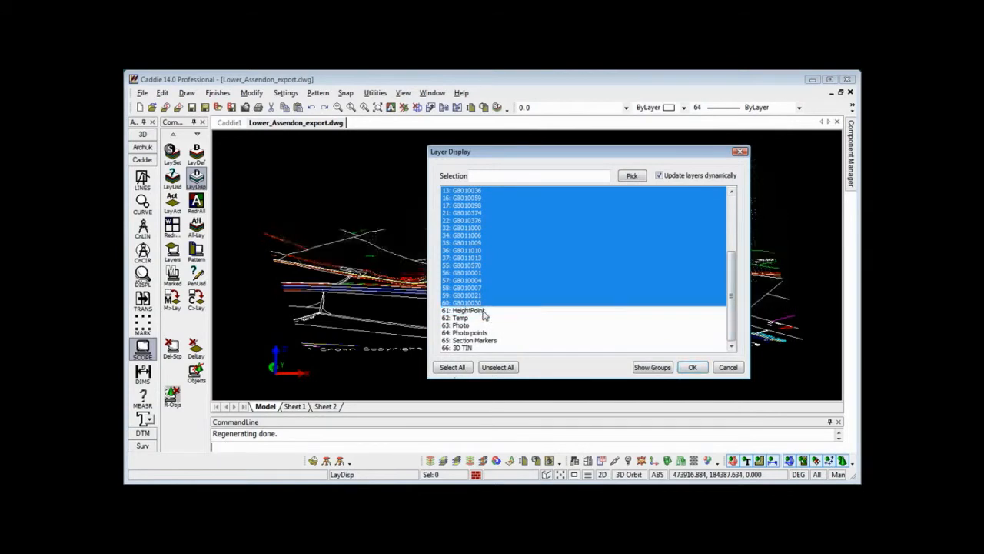
click(465, 310)
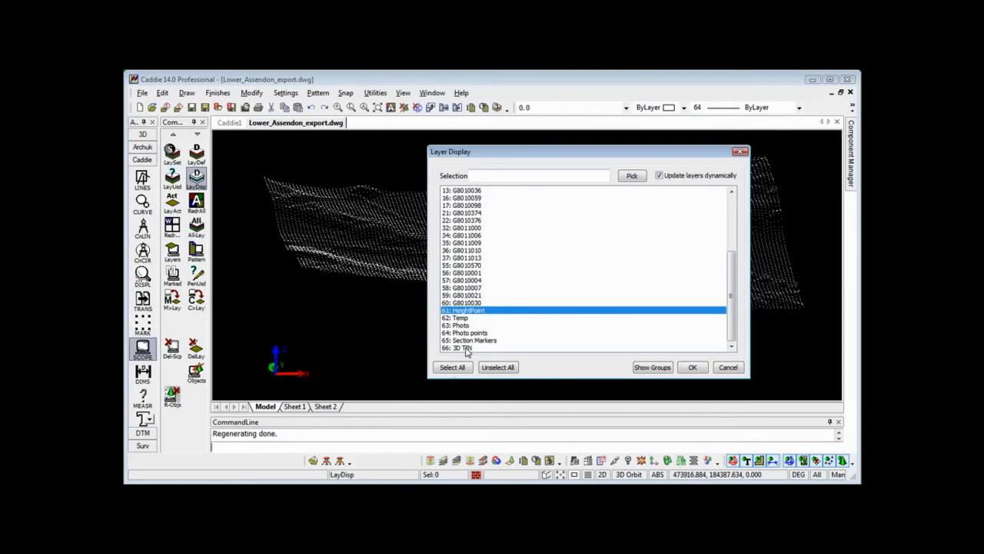
click(464, 348)
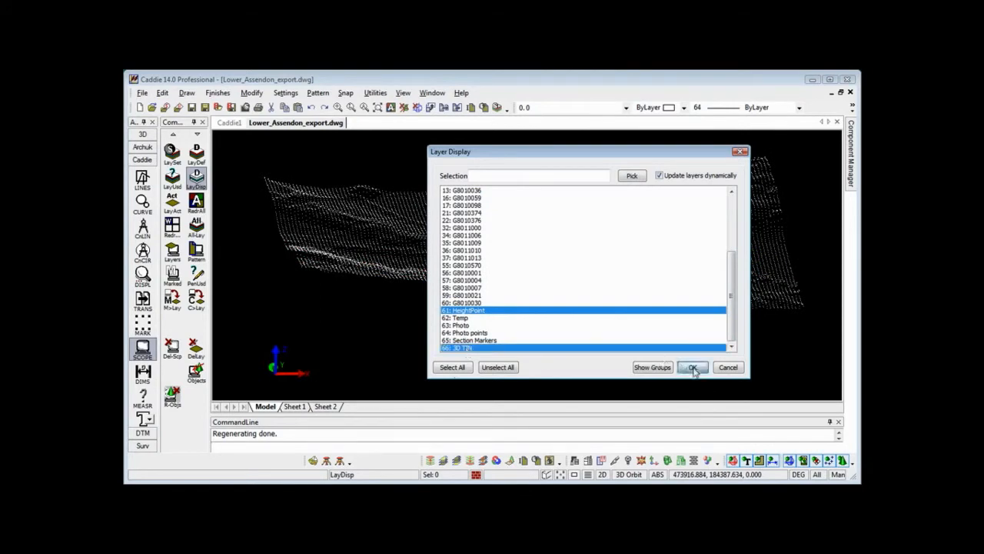
click(692, 366)
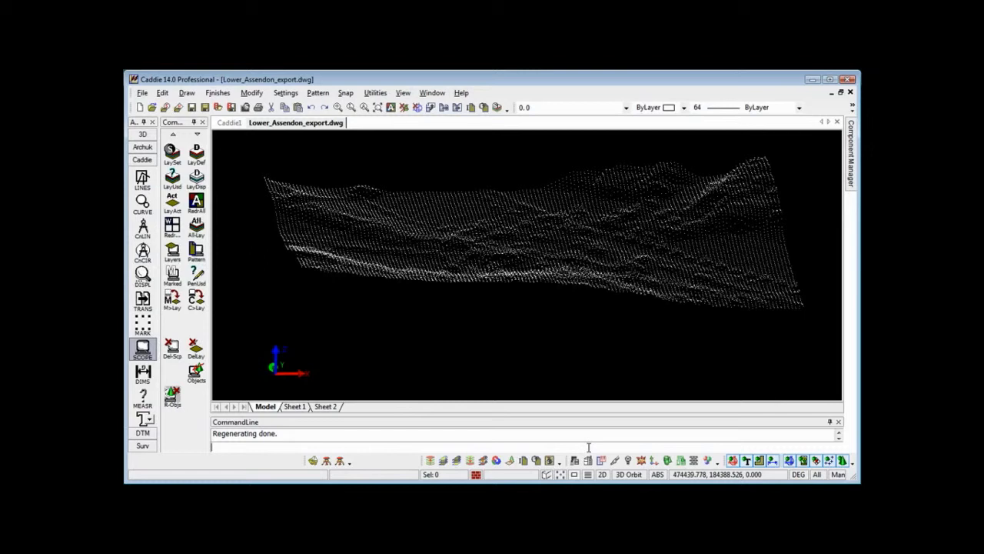
mouse_move(375, 477)
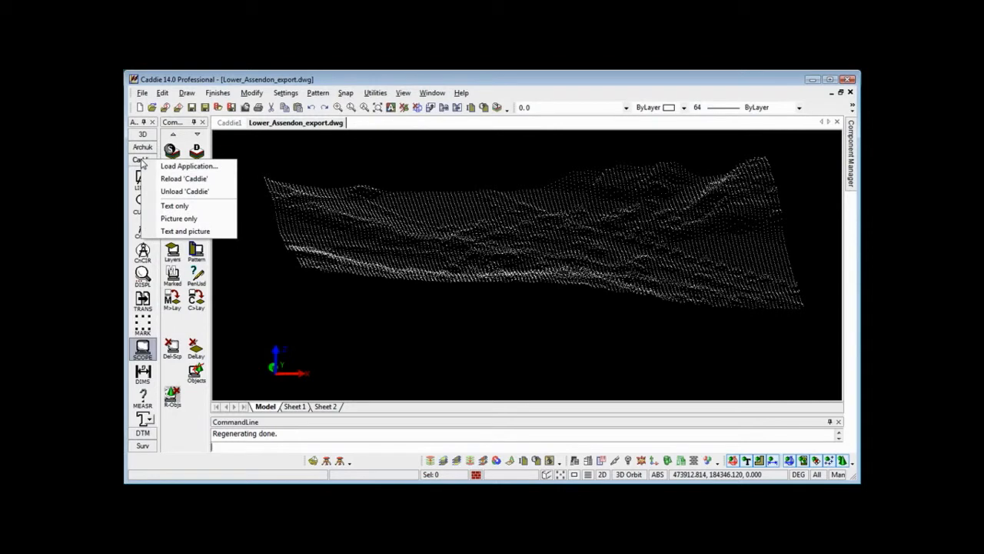
mouse_move(188, 166)
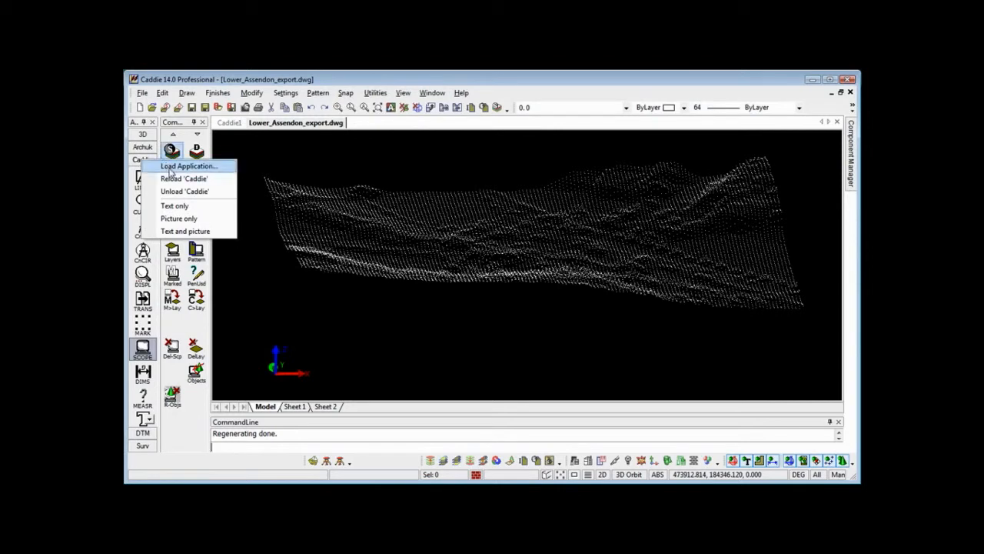
Load the DTM terrain modelling application into the toolbox.
click(188, 166)
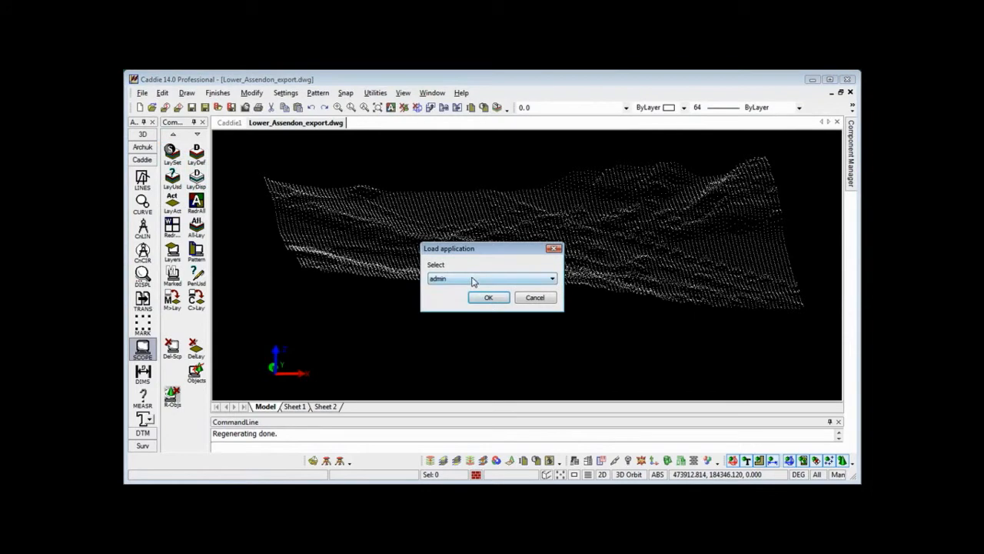
click(552, 278)
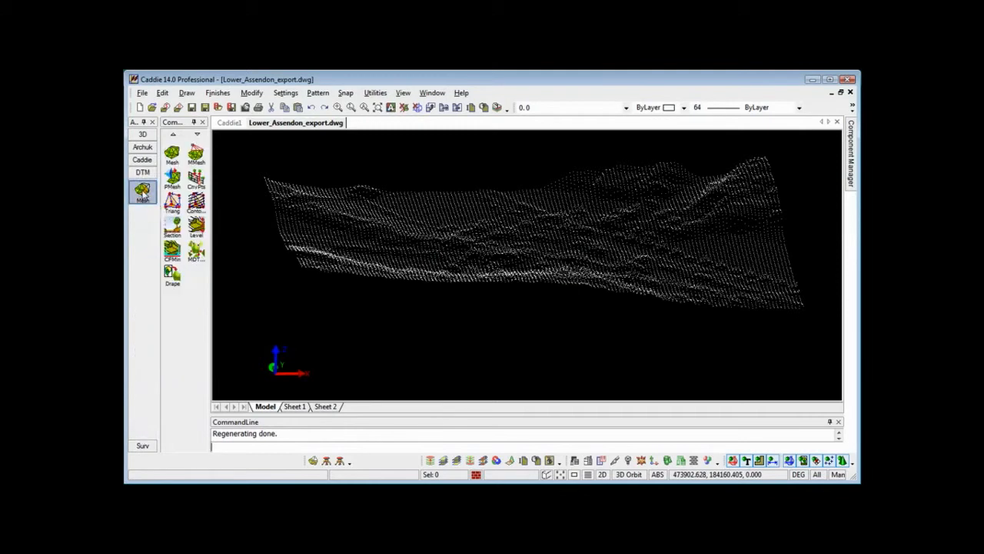
mouse_move(151, 308)
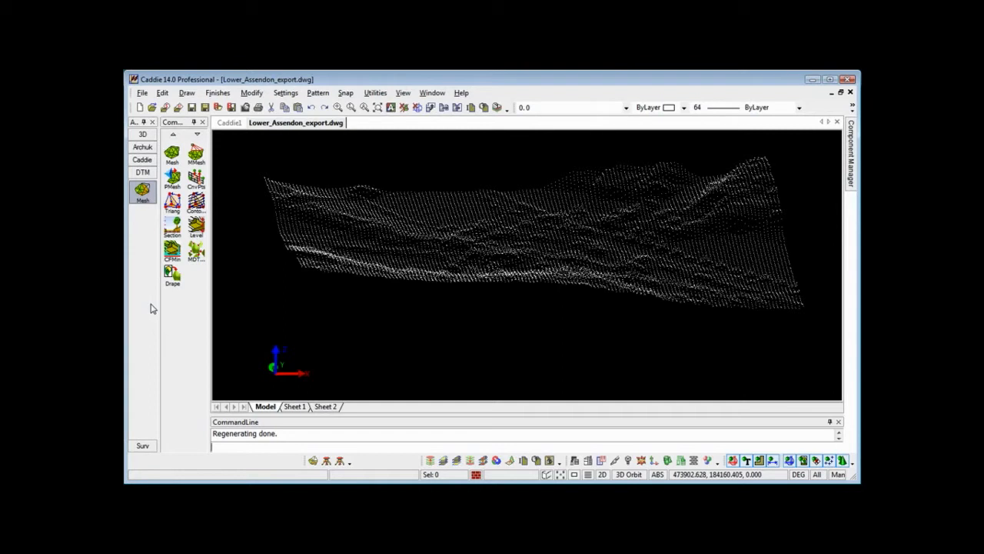
mouse_move(237, 318)
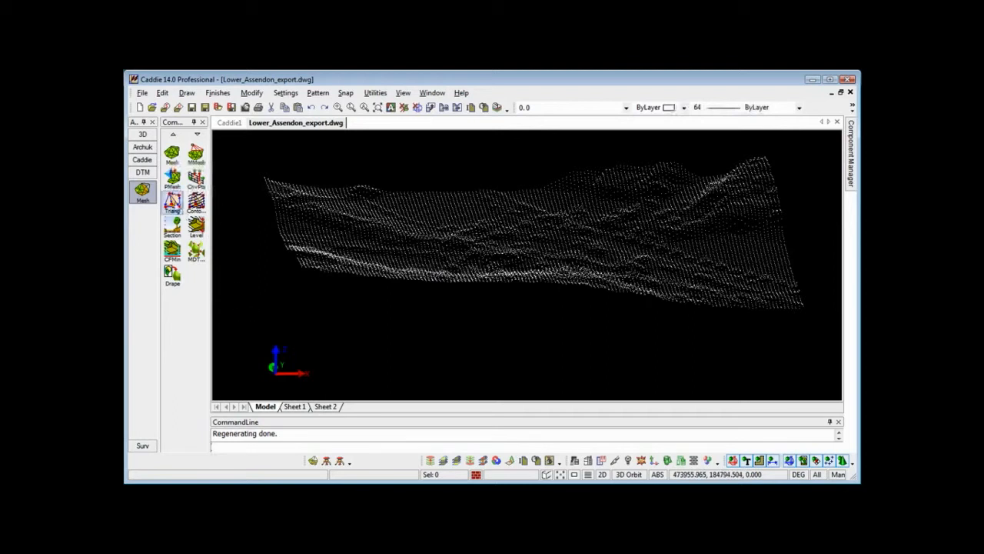
mouse_move(172, 200)
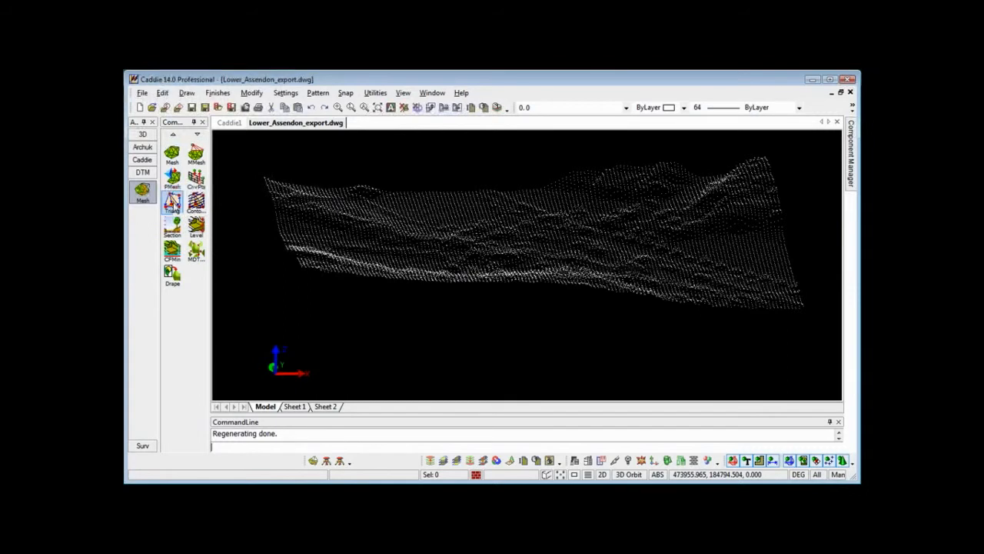
mouse_move(172, 201)
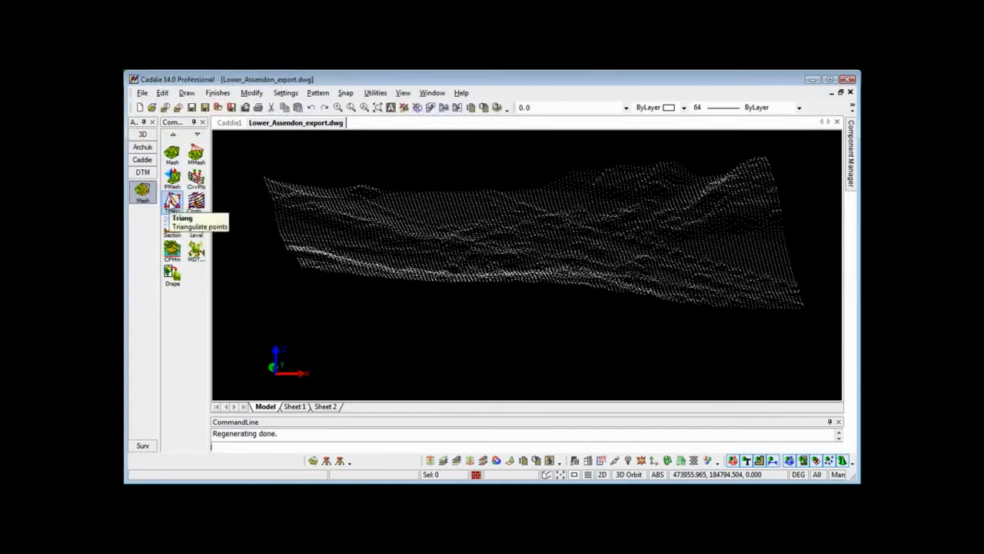
Triangulate all survey height points with a selection window into a TIN mesh on the 3D TIN layer.
click(172, 203)
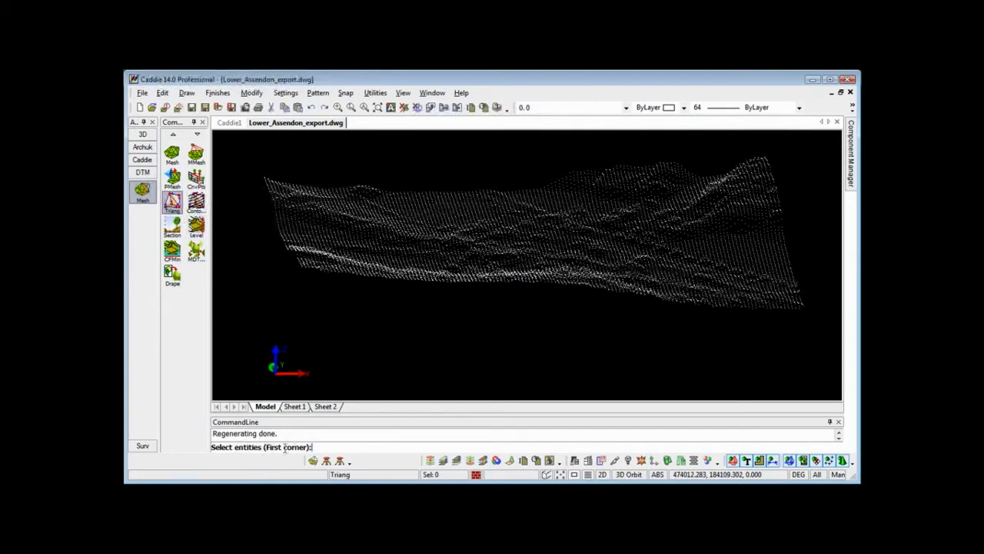
mouse_move(249, 150)
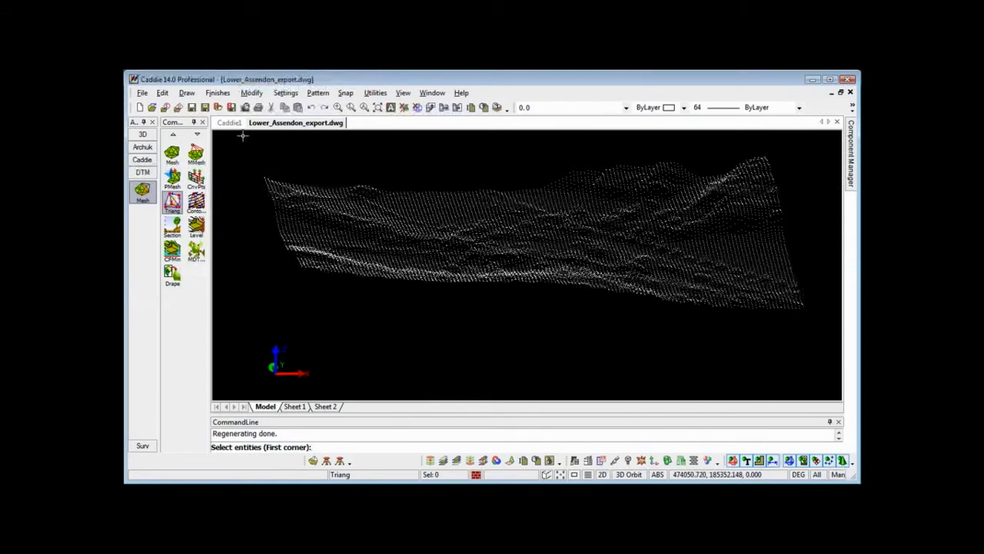
mouse_move(538, 135)
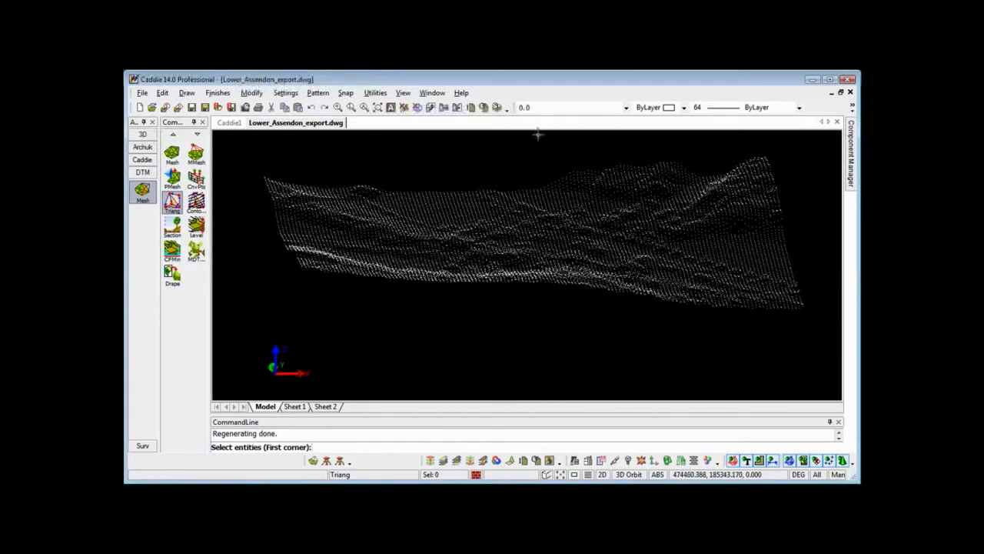
click(624, 108)
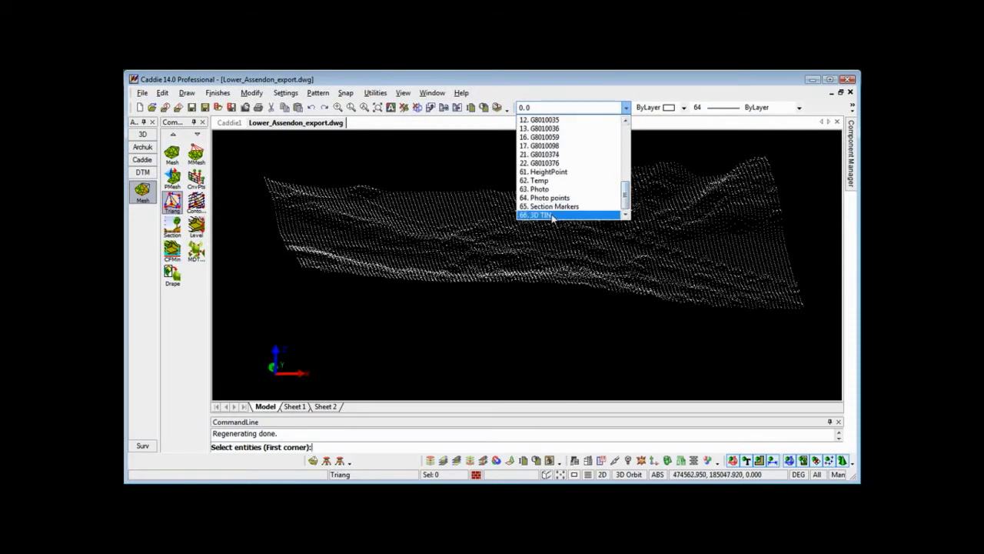
click(542, 216)
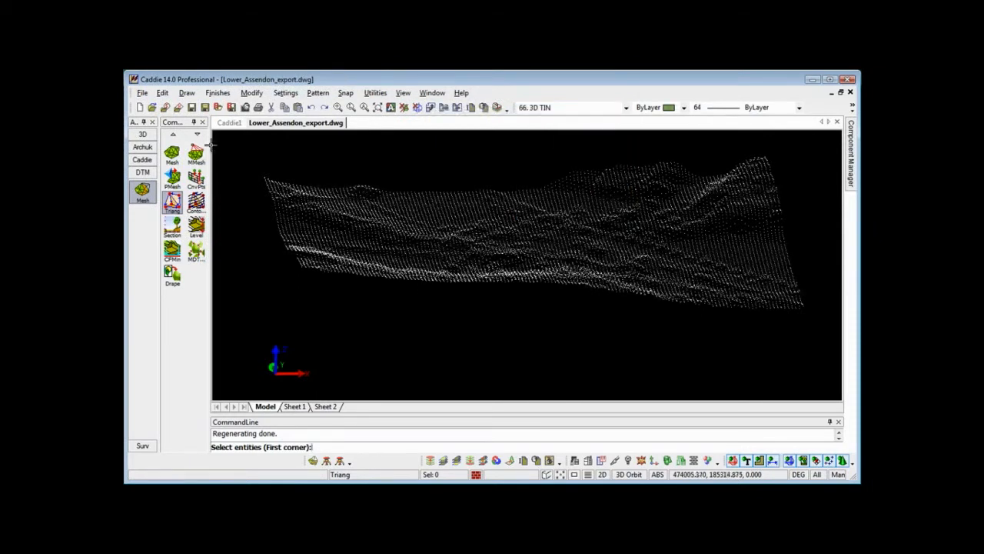
click(239, 145)
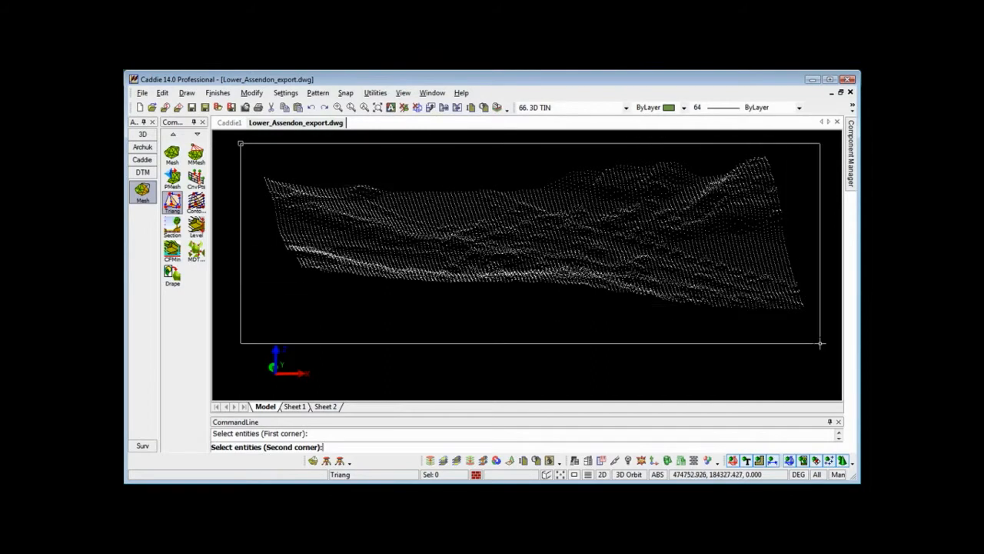
click(819, 343)
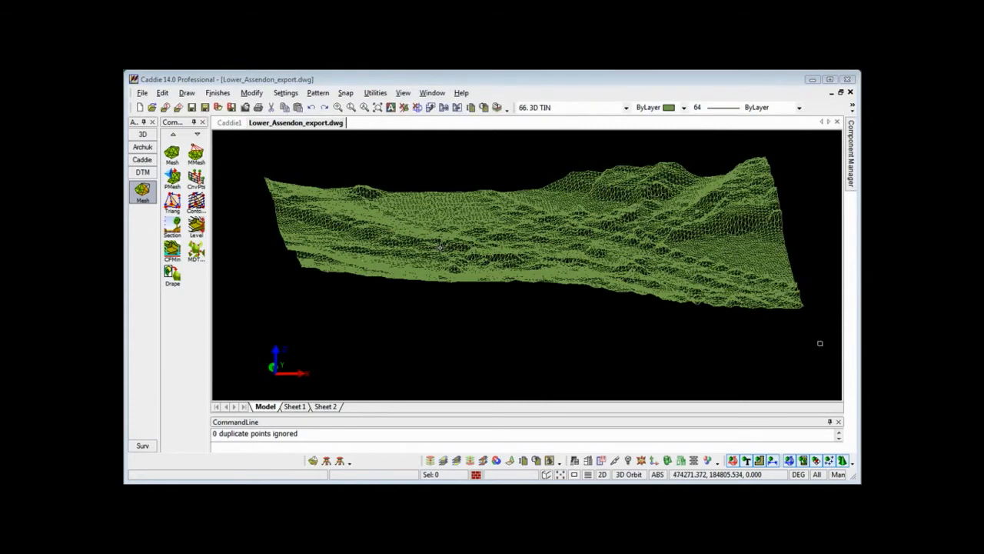
mouse_move(464, 283)
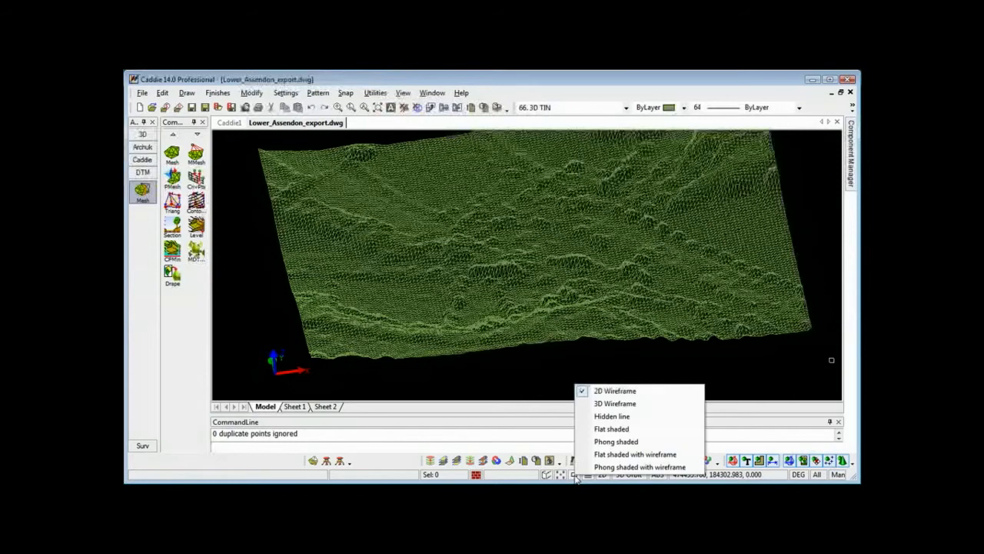
Set the status-bar shade mode to Phong shaded for the terrain mesh.
click(615, 390)
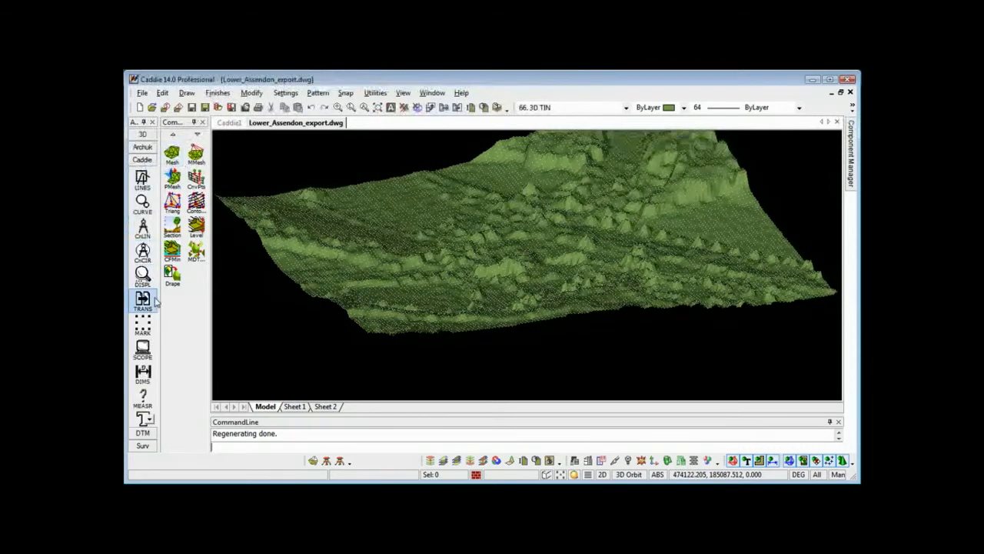
Keep only 3D TIN, Contours and Contour Heights visible, hiding the survey points.
click(141, 351)
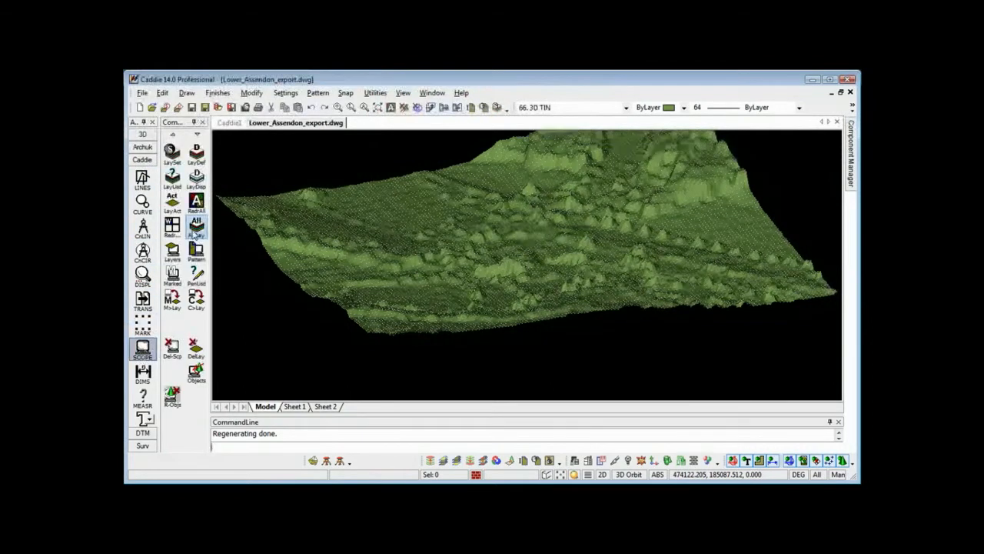
click(197, 182)
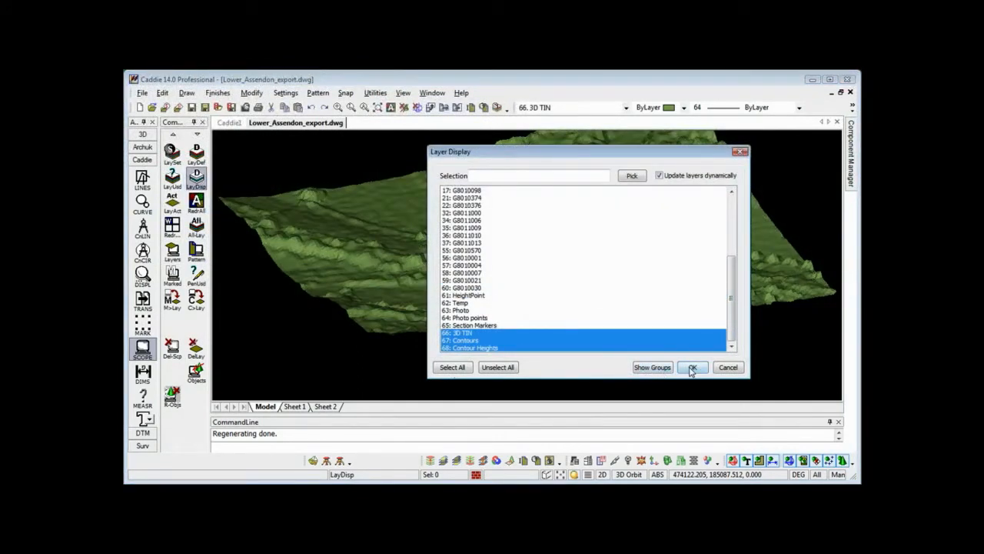
click(692, 366)
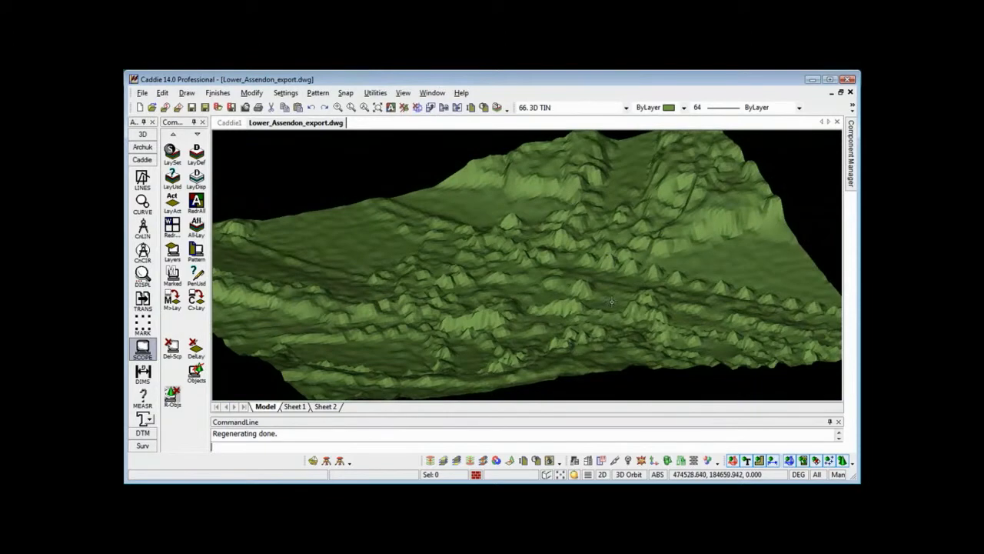
Orbit the shaded terrain to a lower, more distant viewing angle.
drag(612, 300, 714, 257)
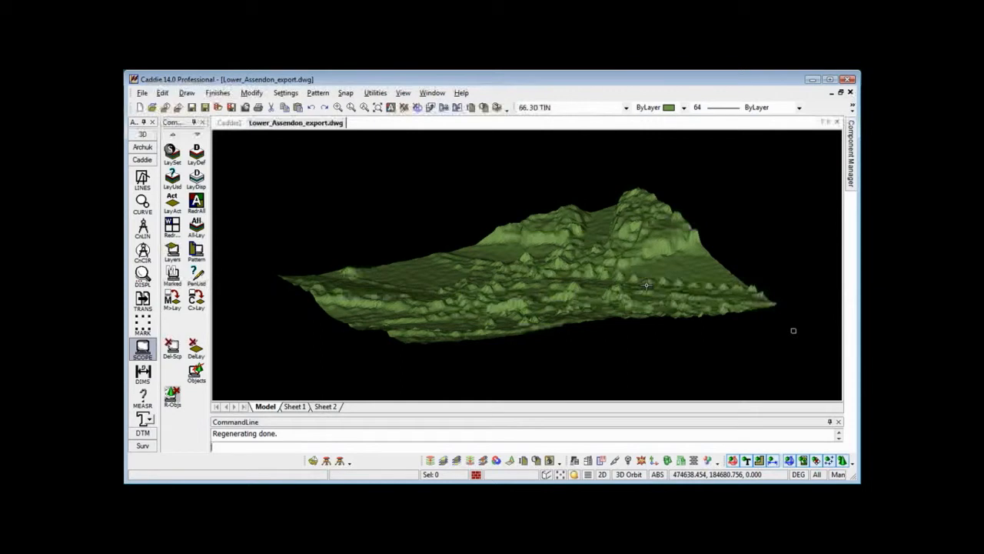
mouse_move(612, 247)
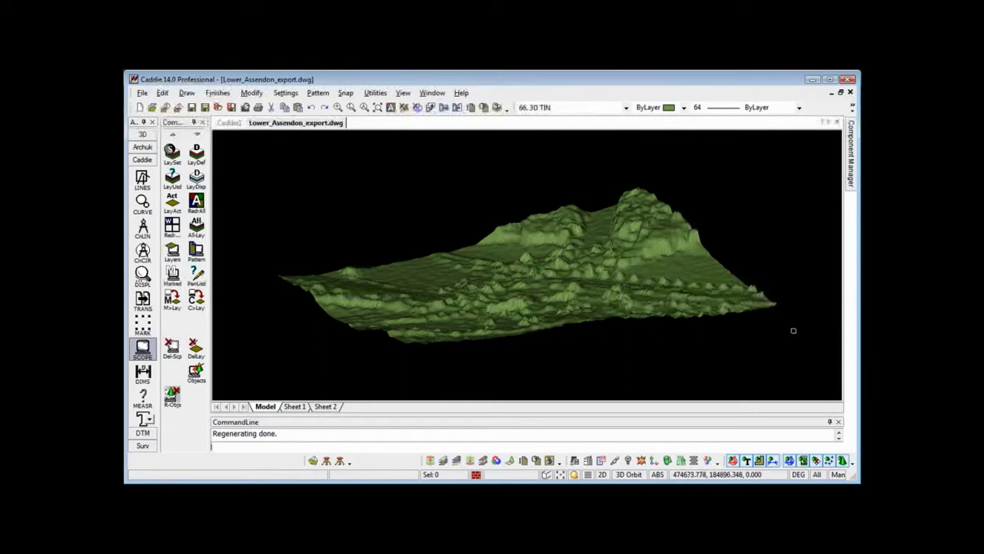
Switch to Top View to see the shaded terrain as a flat plan.
click(403, 93)
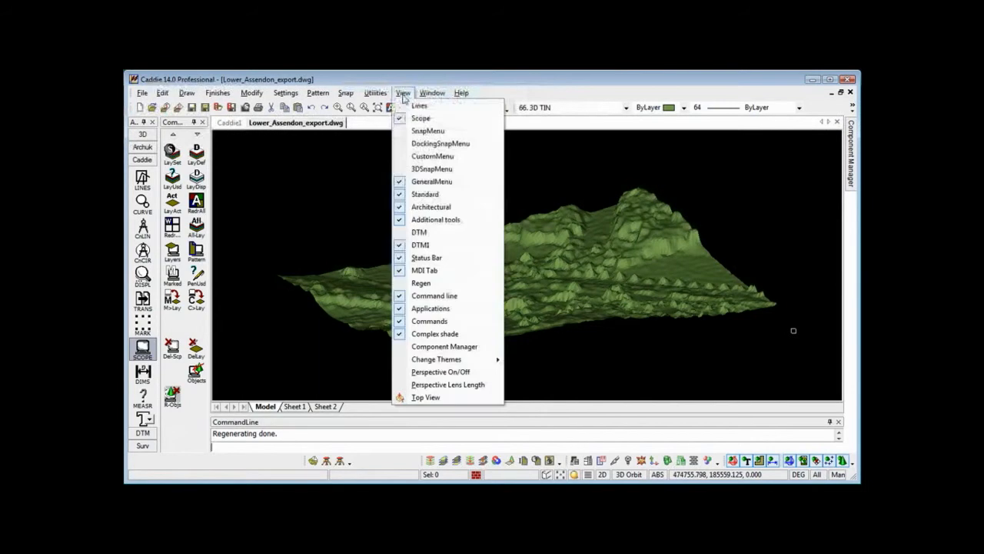
click(425, 397)
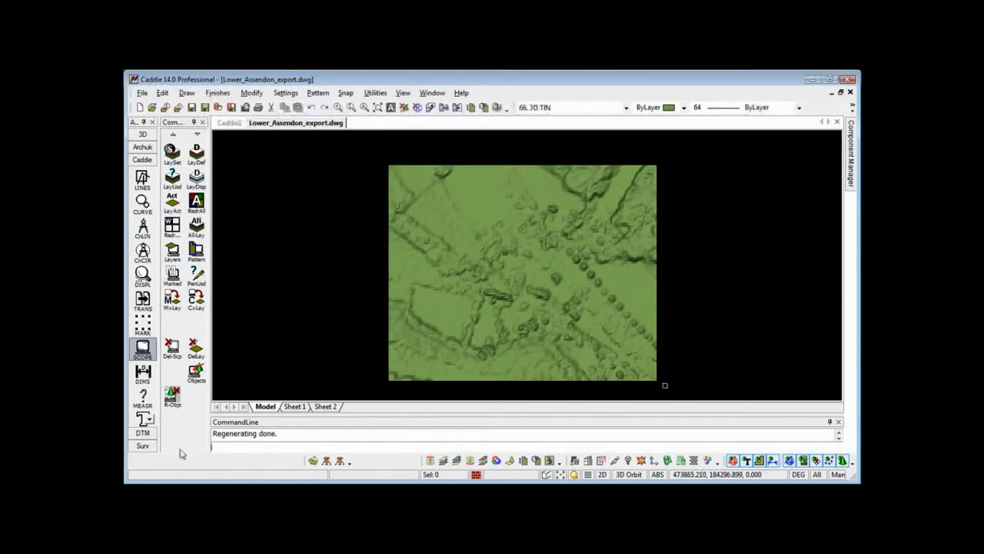
mouse_move(147, 437)
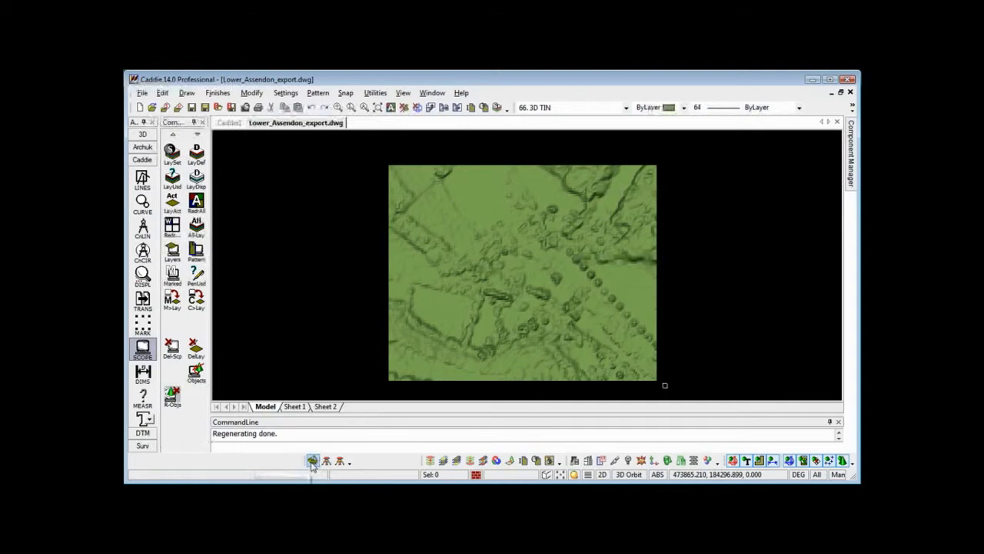
mouse_move(312, 461)
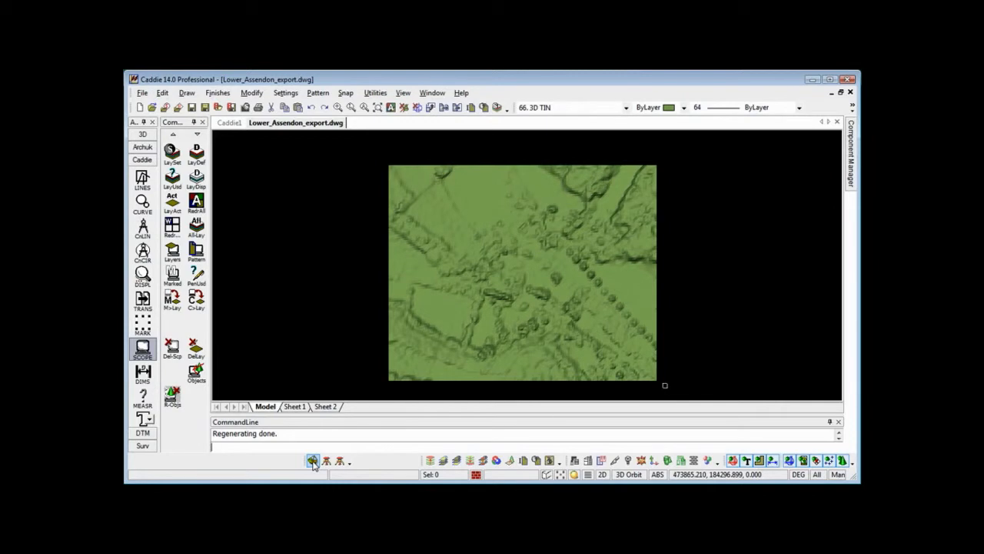
click(142, 432)
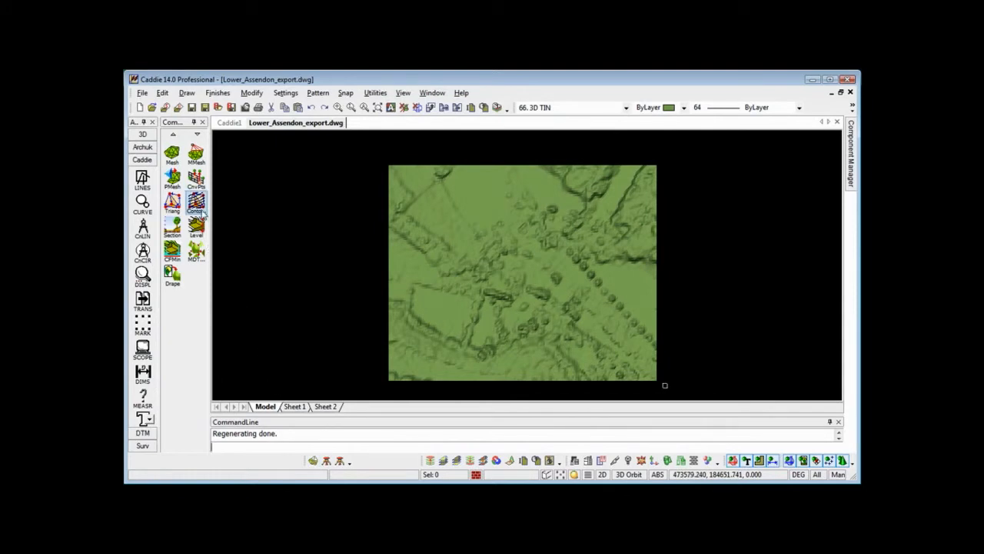
Start the Contours tool and window-select the plan-view terrain model to contour.
click(197, 203)
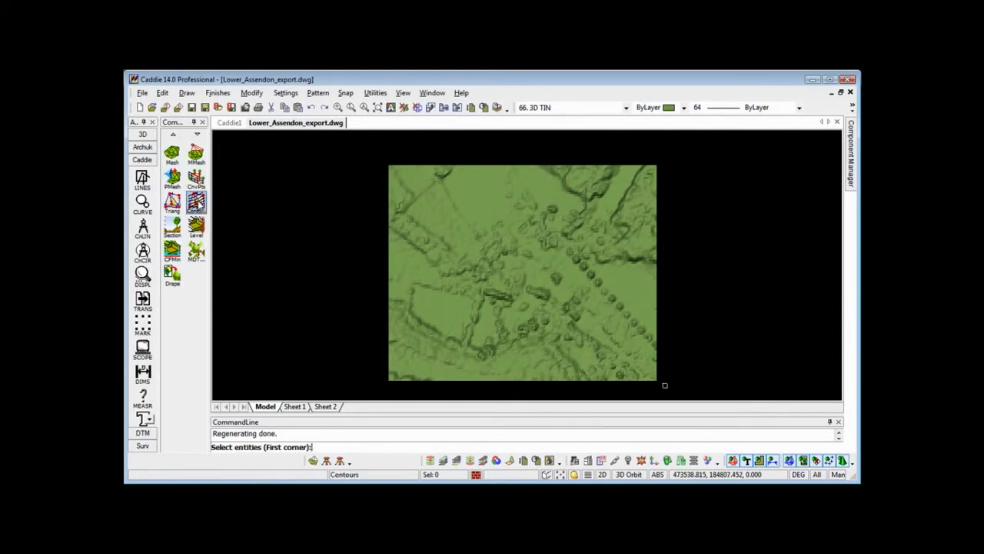
click(363, 151)
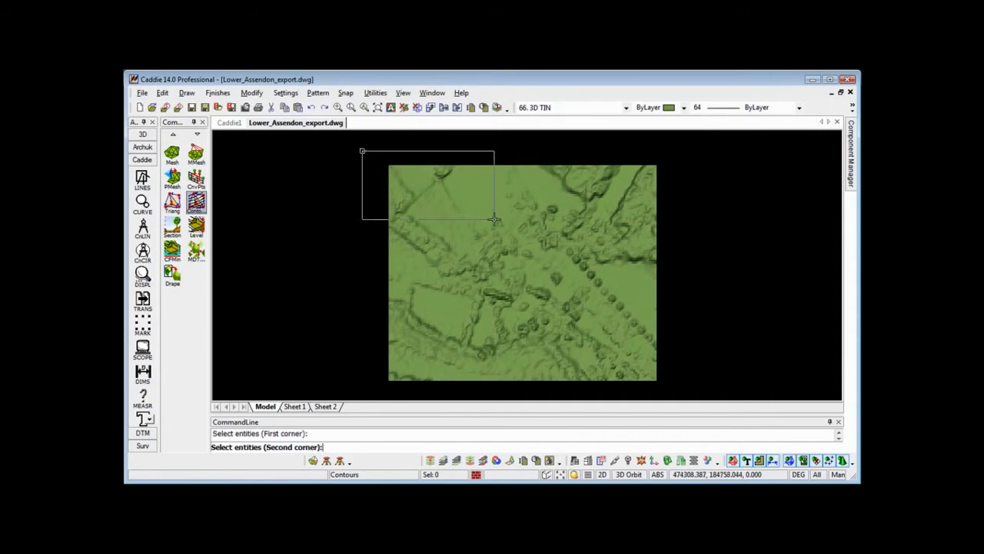
mouse_move(704, 392)
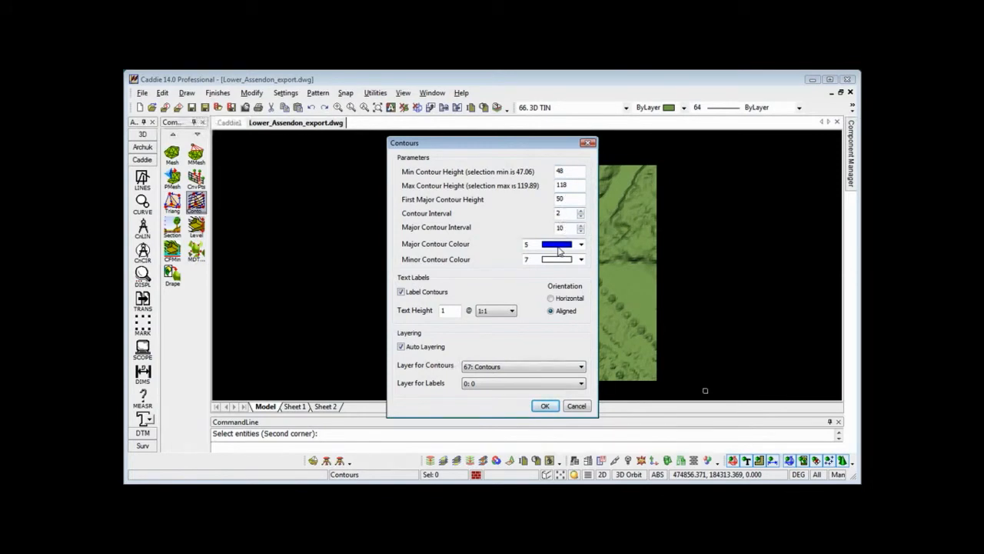
mouse_move(553, 265)
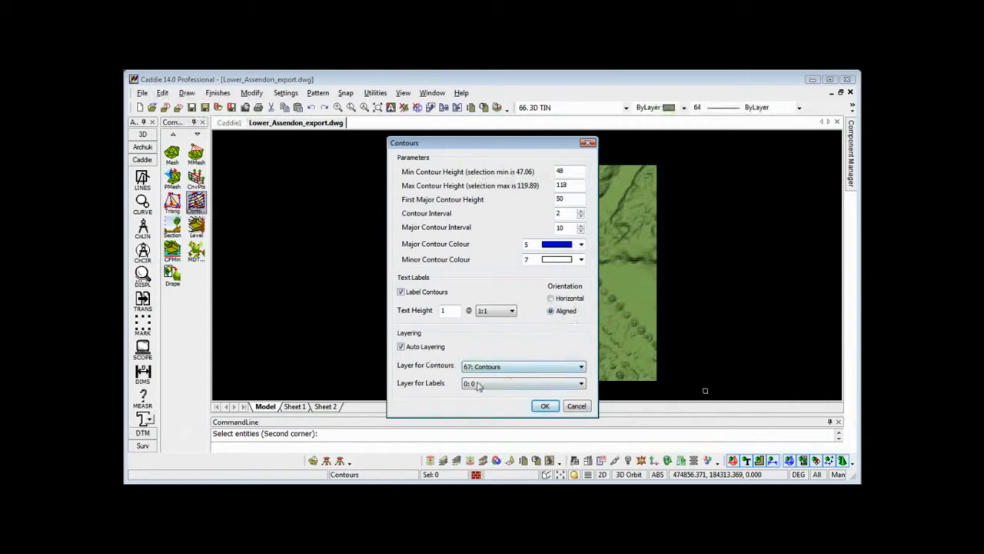
mouse_move(514, 371)
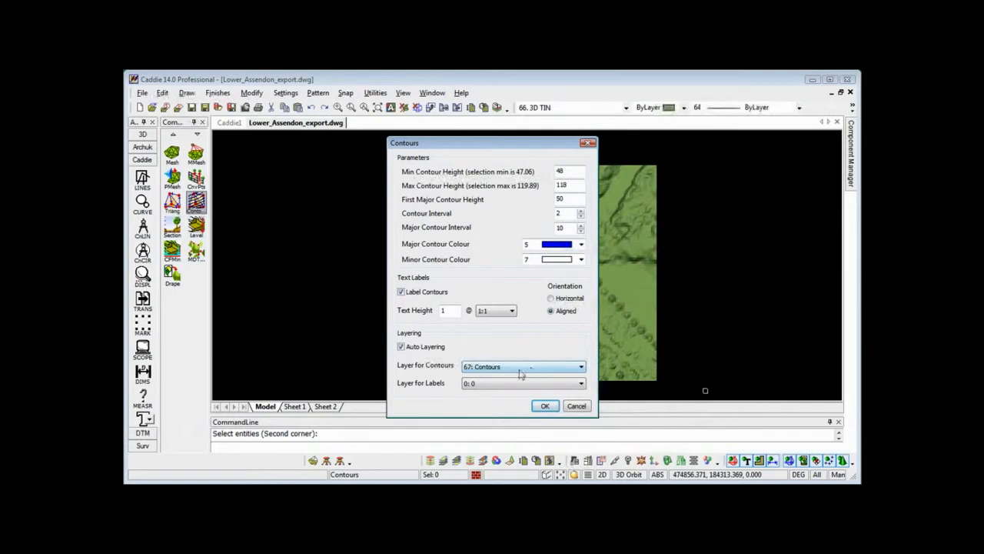
mouse_move(522, 392)
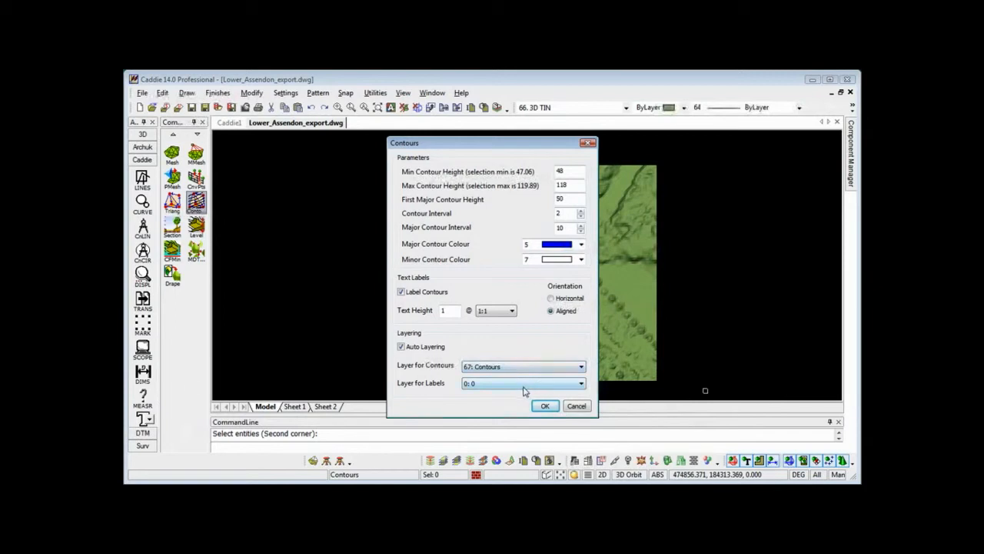
Set Layer for Labels to 68: Contour Heights and generate the contours.
click(581, 382)
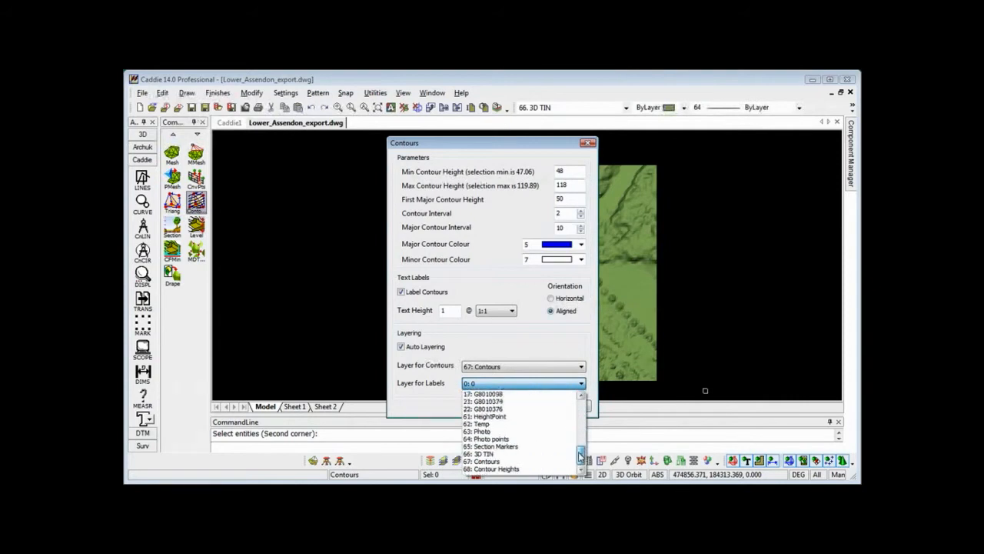
mouse_move(495, 468)
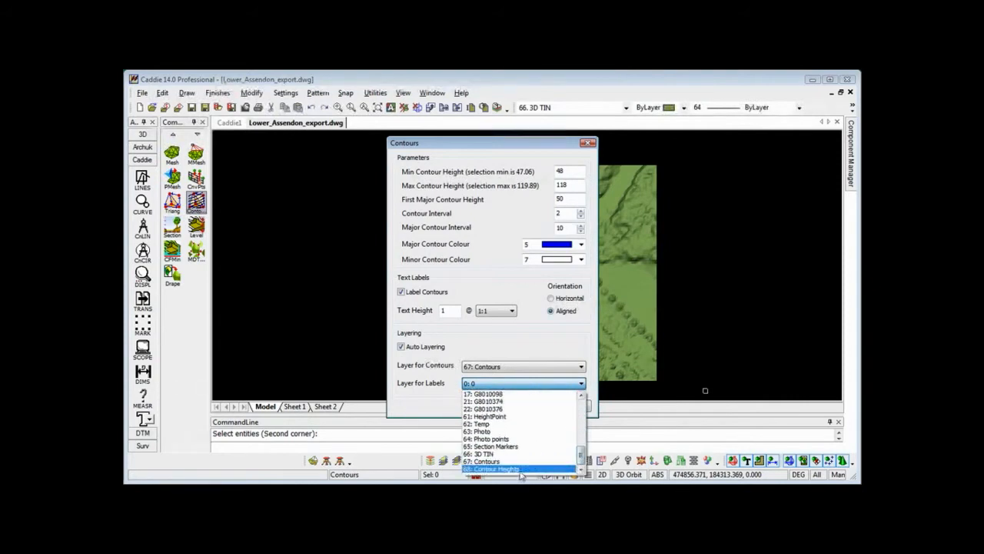
click(495, 469)
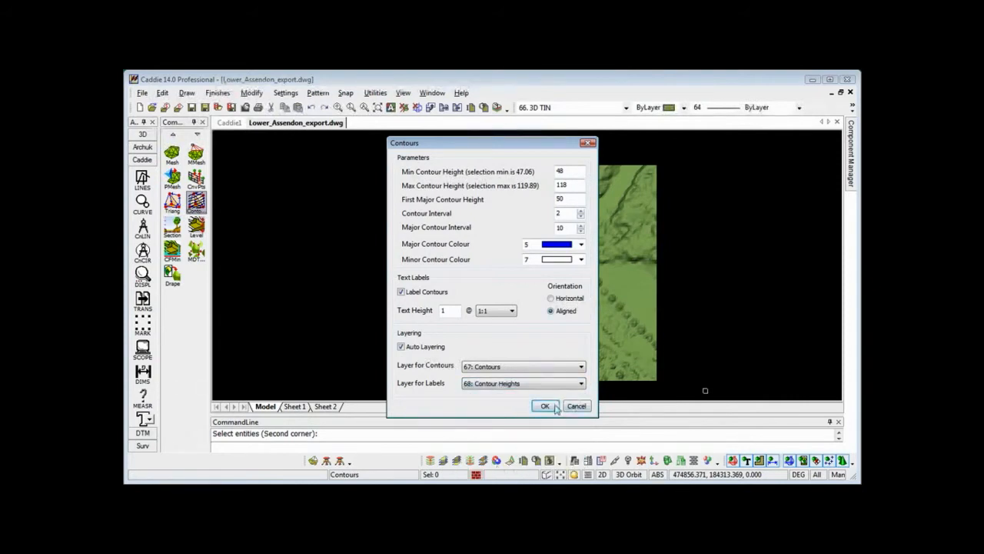
click(544, 405)
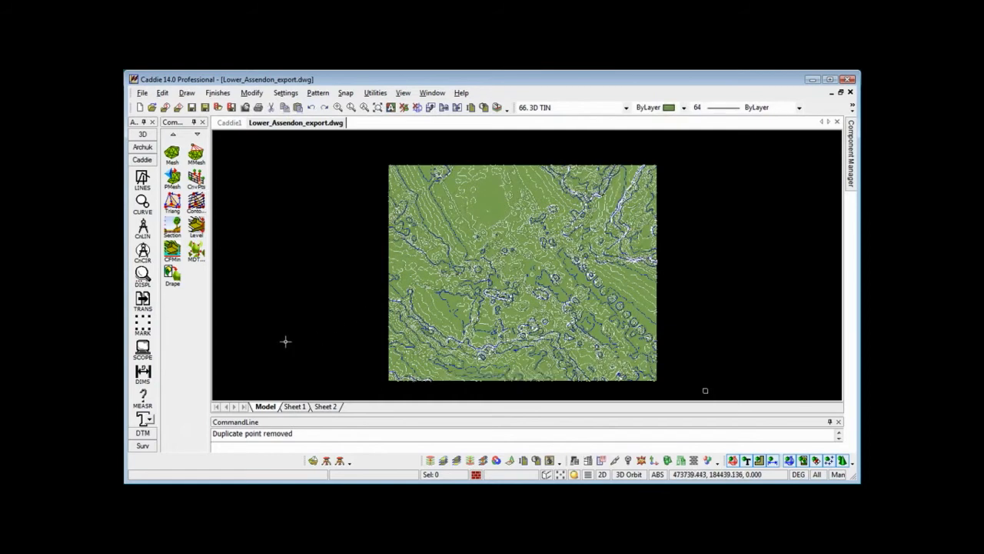
Bring up the Layer Display settings over the contoured plan.
click(141, 348)
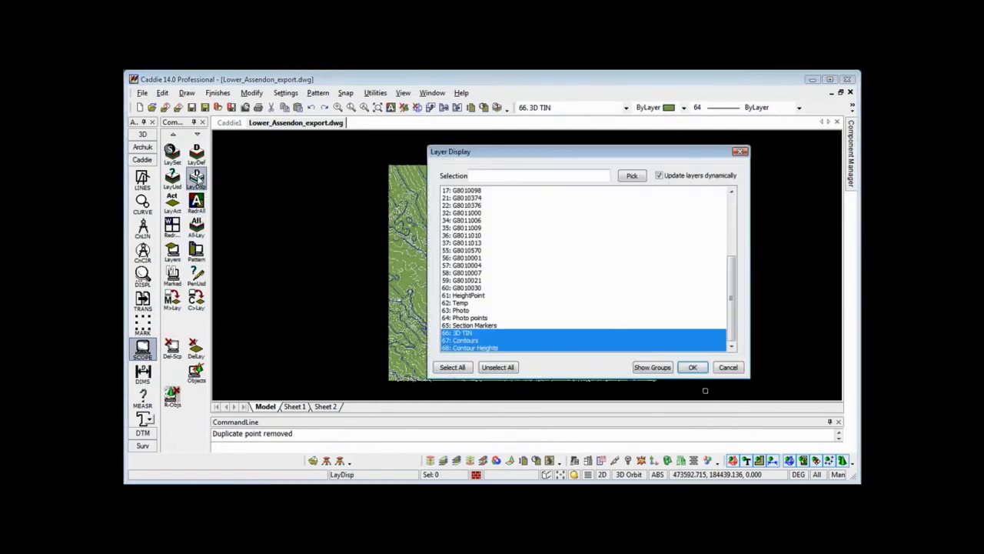
mouse_move(490, 344)
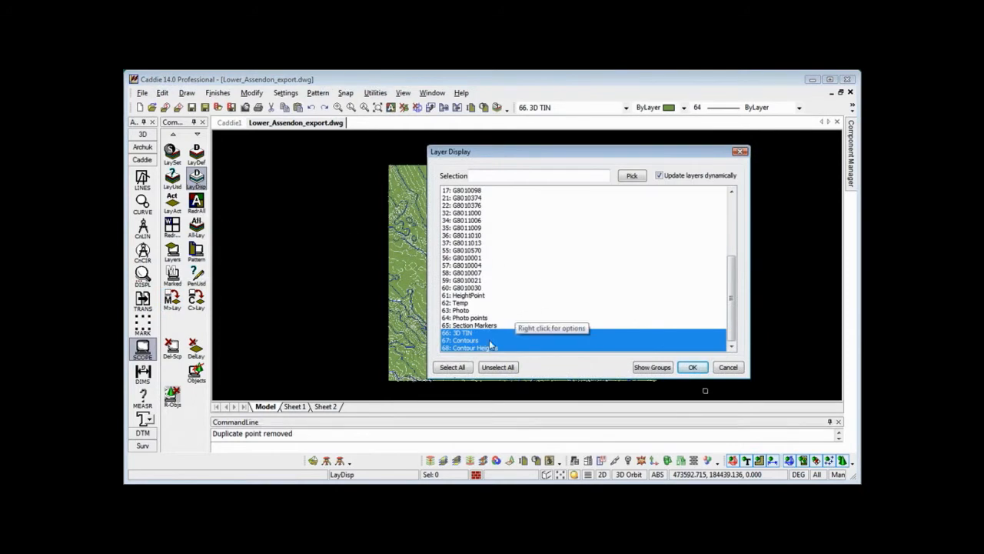
Select every layer in Layer Display so the full survey linework overlays the contoured terrain.
click(473, 340)
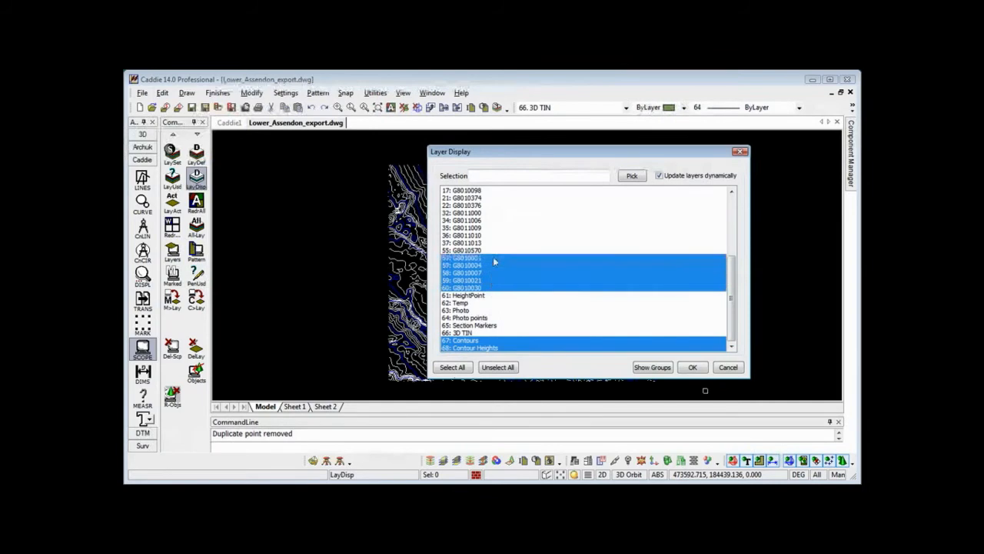
click(452, 366)
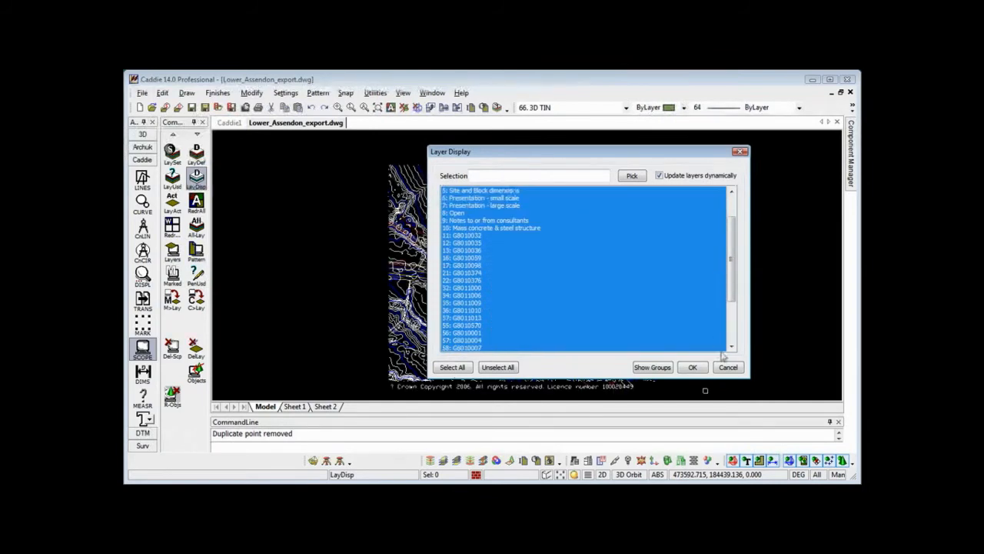
scroll(up, 3)
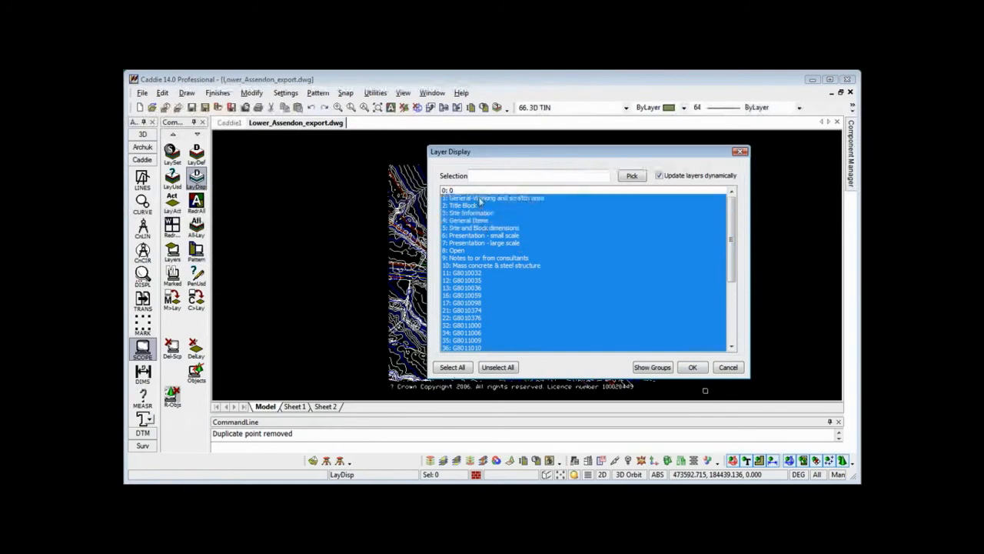
click(692, 366)
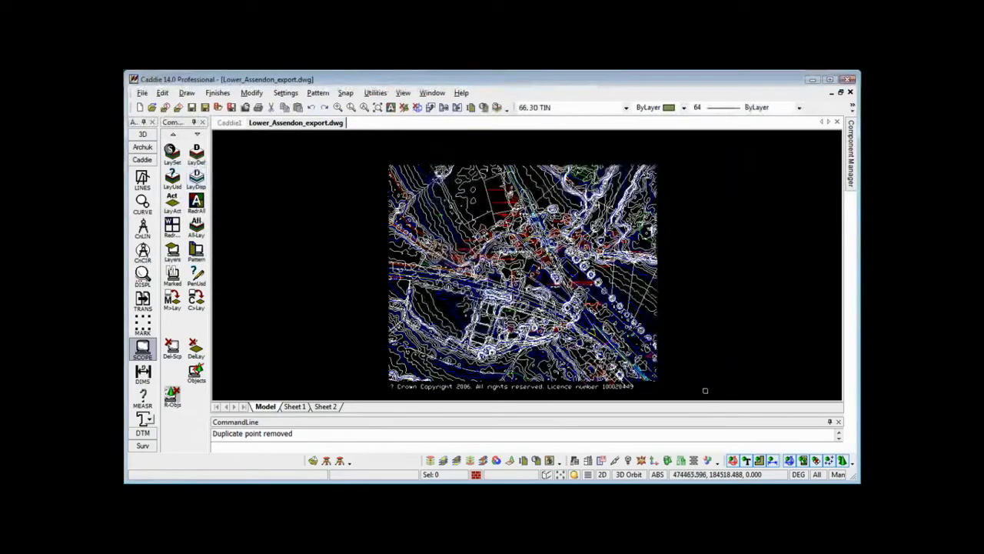